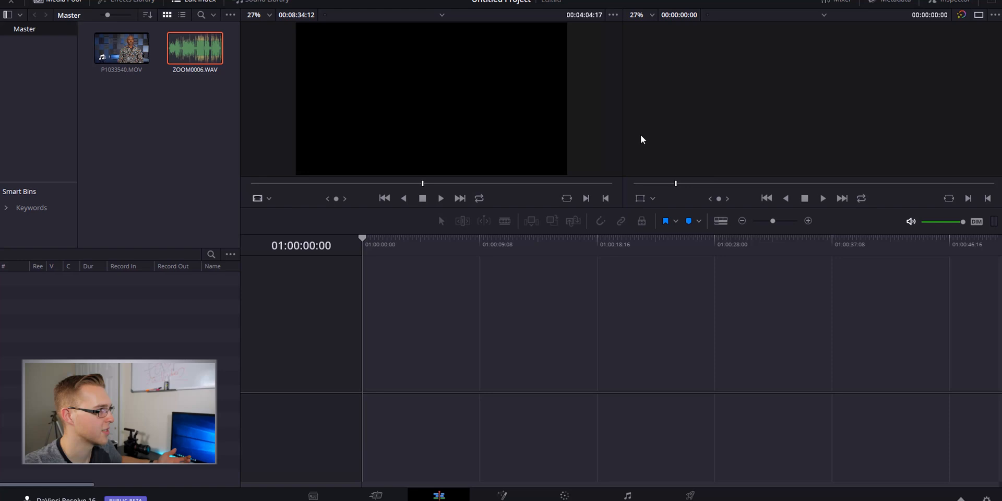
# Step: Select the P1033540.MOV and ZOOM0006.WAV clips together in the media pool
pyautogui.click(121, 48)
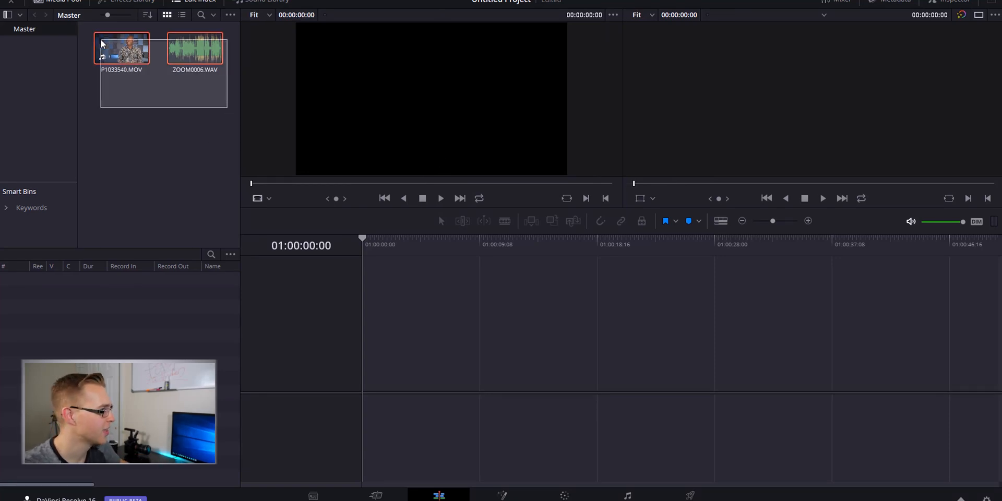
pyautogui.rightClick(121, 48)
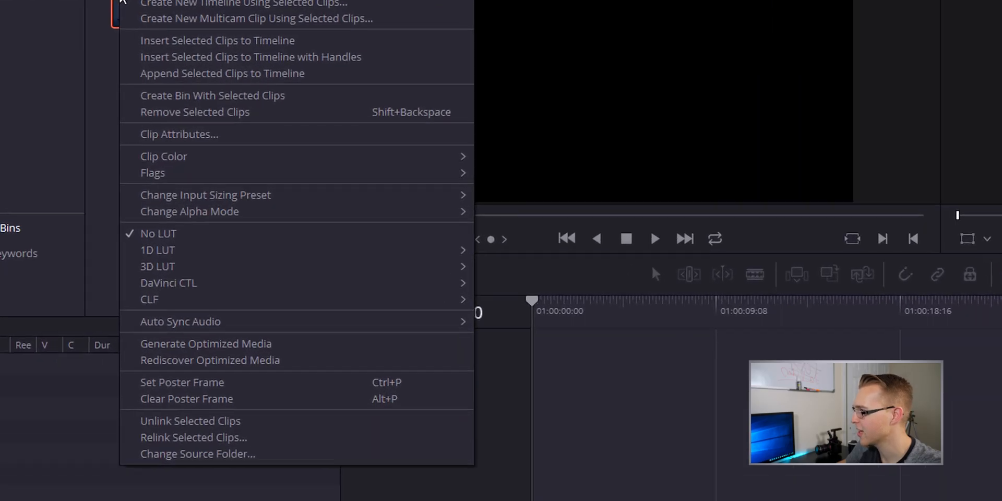
pyautogui.moveTo(180, 322)
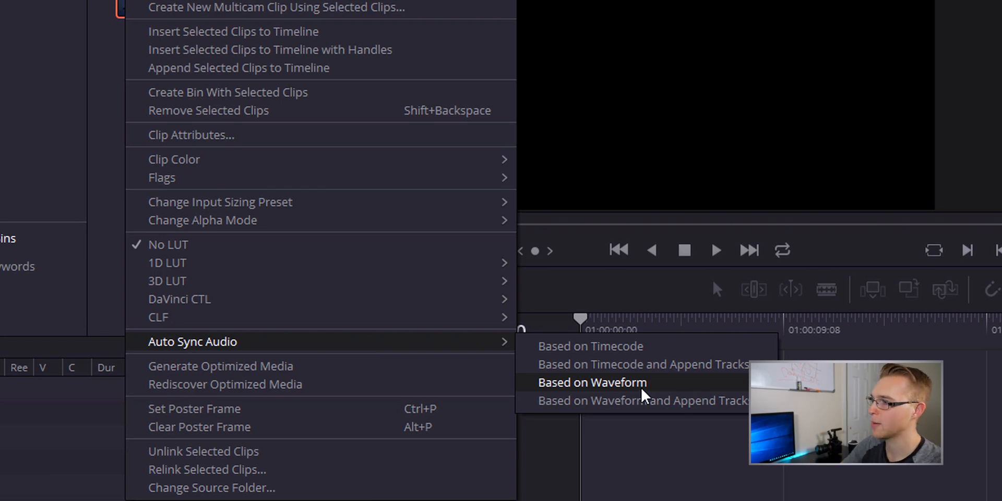
pyautogui.moveTo(651, 354)
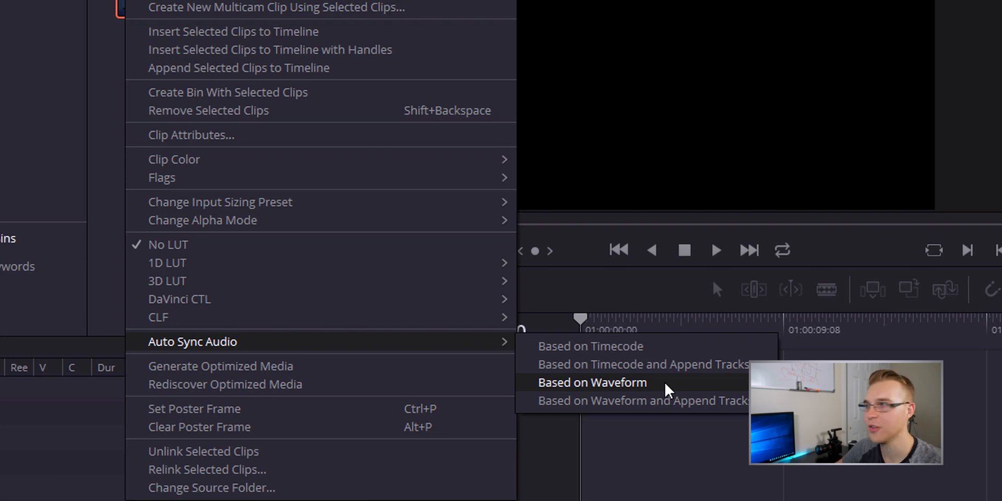
pyautogui.click(591, 382)
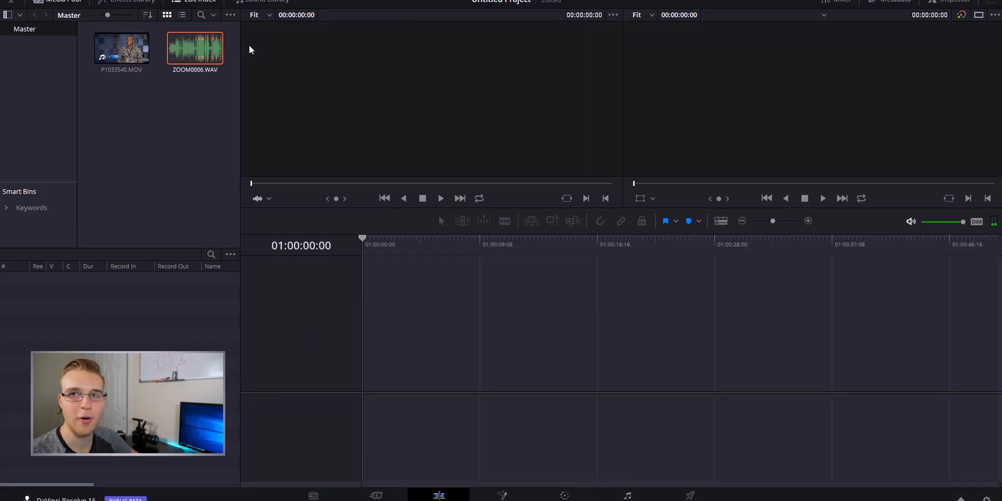
pyautogui.click(122, 49)
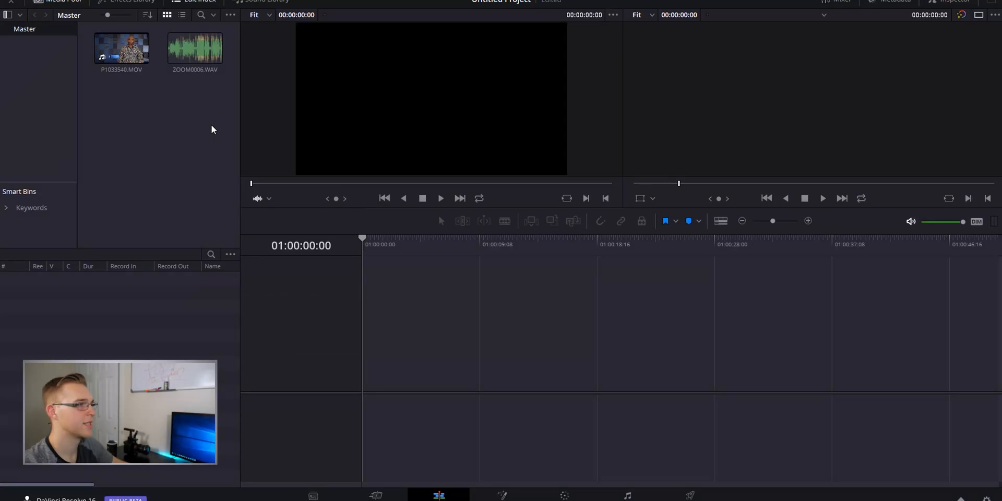
# Step: Open the clip's context menu and load P1033540.MOV into the source viewer
pyautogui.rightClick(122, 48)
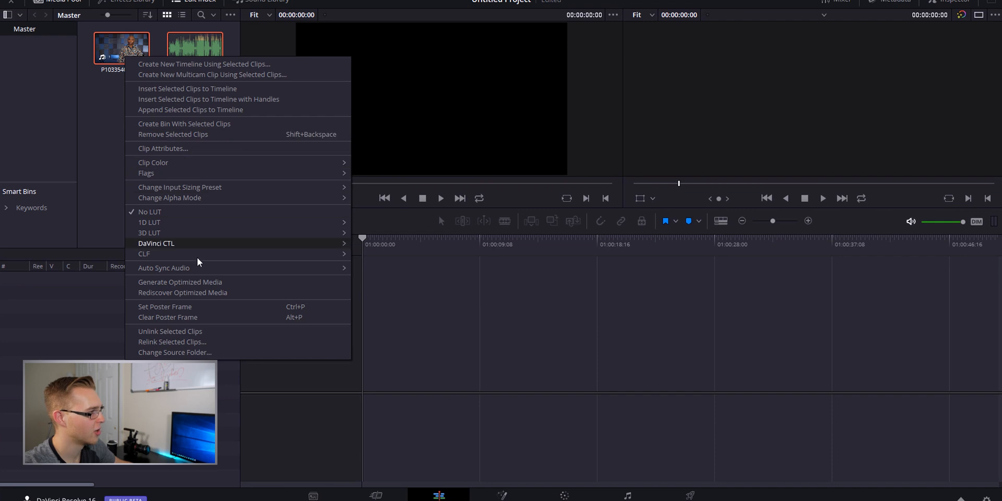
pyautogui.click(163, 268)
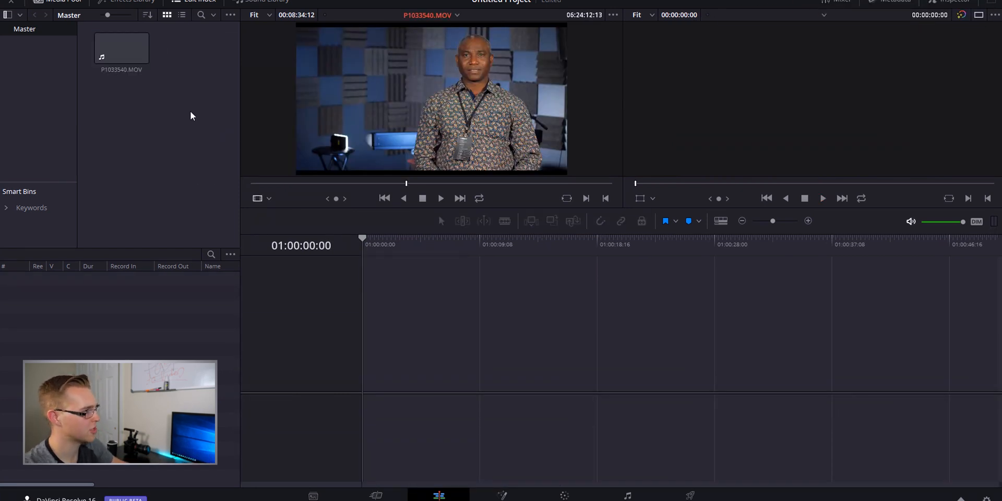
# Step: Auto Sync Audio on both clips, based on waveform with tracks appended
pyautogui.rightClick(121, 48)
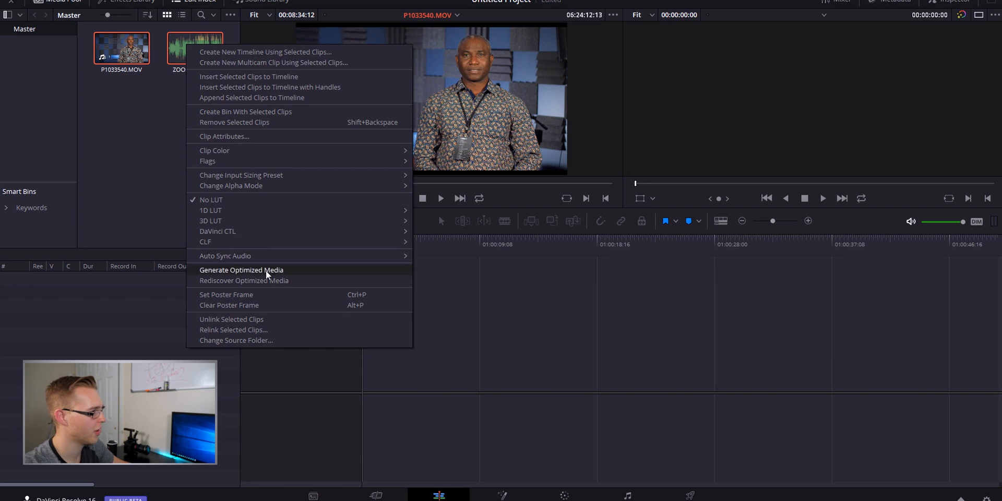
pyautogui.moveTo(225, 256)
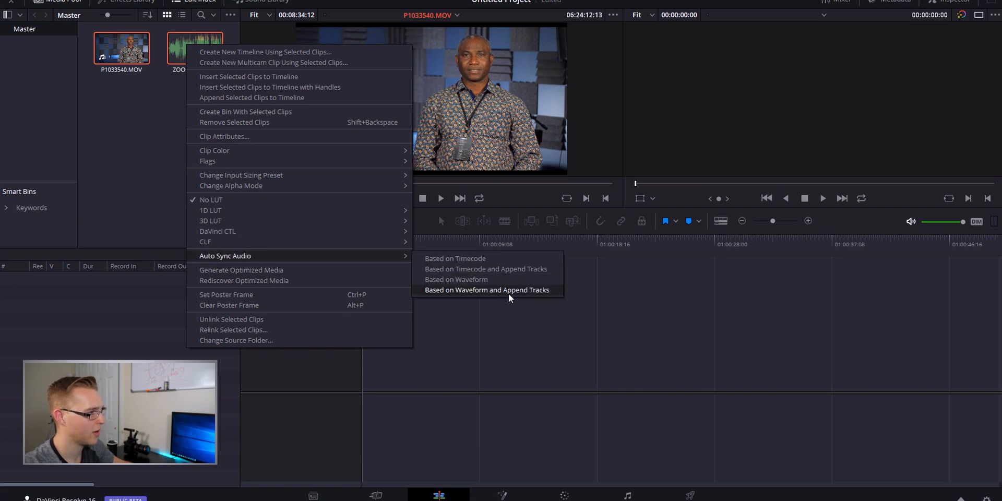
pyautogui.click(487, 290)
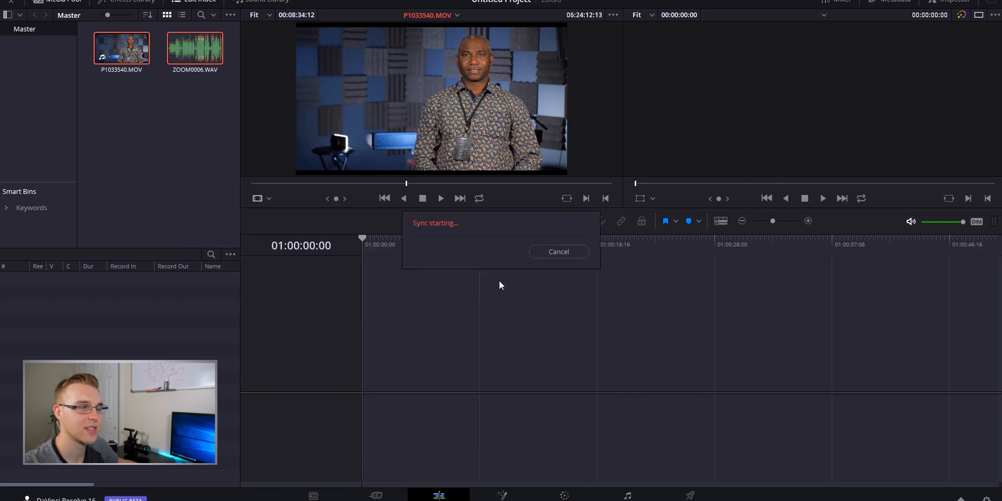